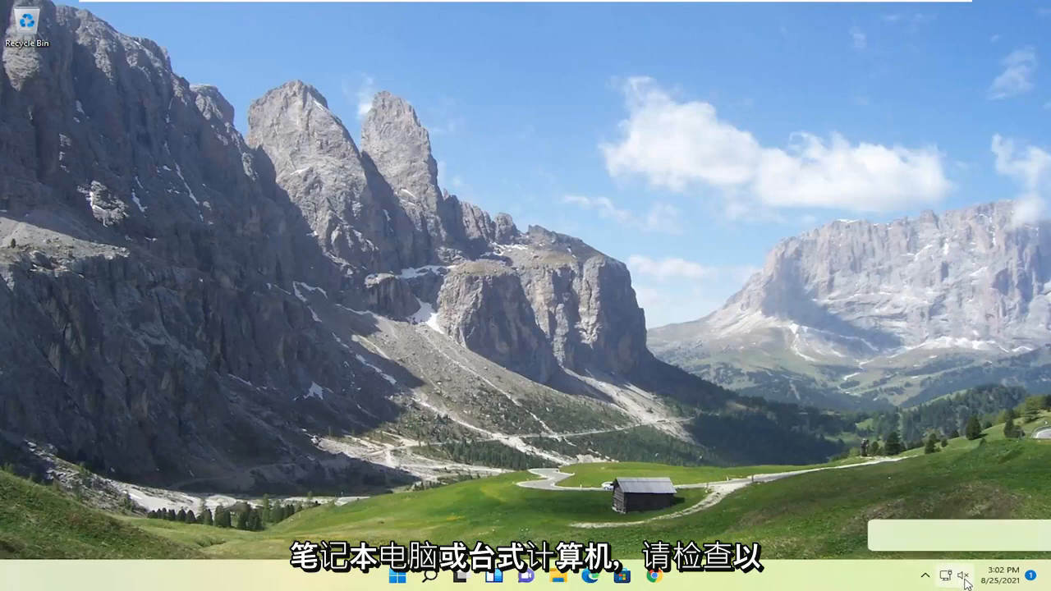
- Raise the system volume to 54 from the Quick Settings volume slider
{"action": "left_click", "coordinate": [943, 574]}
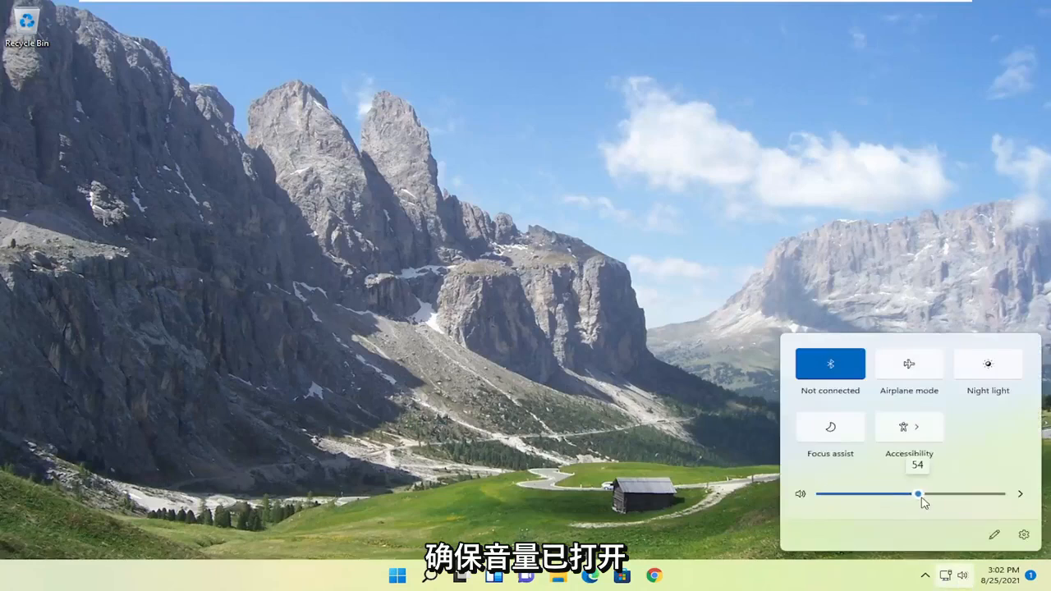
{"action": "left_click_drag", "start_coordinate": [918, 494], "coordinate": [823, 493]}
{"action": "type", "text": "control panel"}
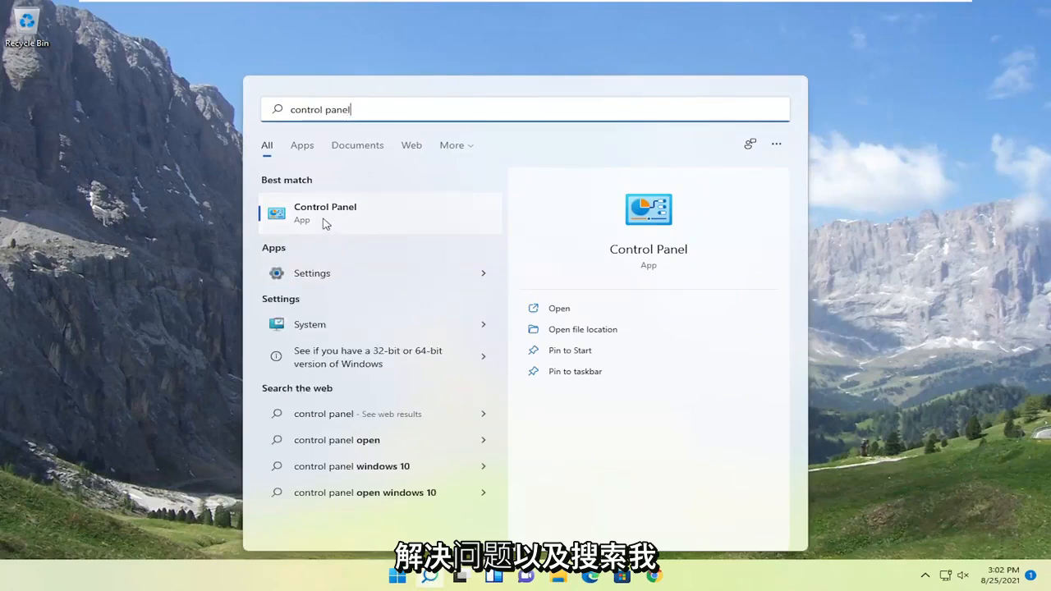
- Open Control Panel from the search results and view all items as large icons
{"action": "left_click", "coordinate": [326, 212]}
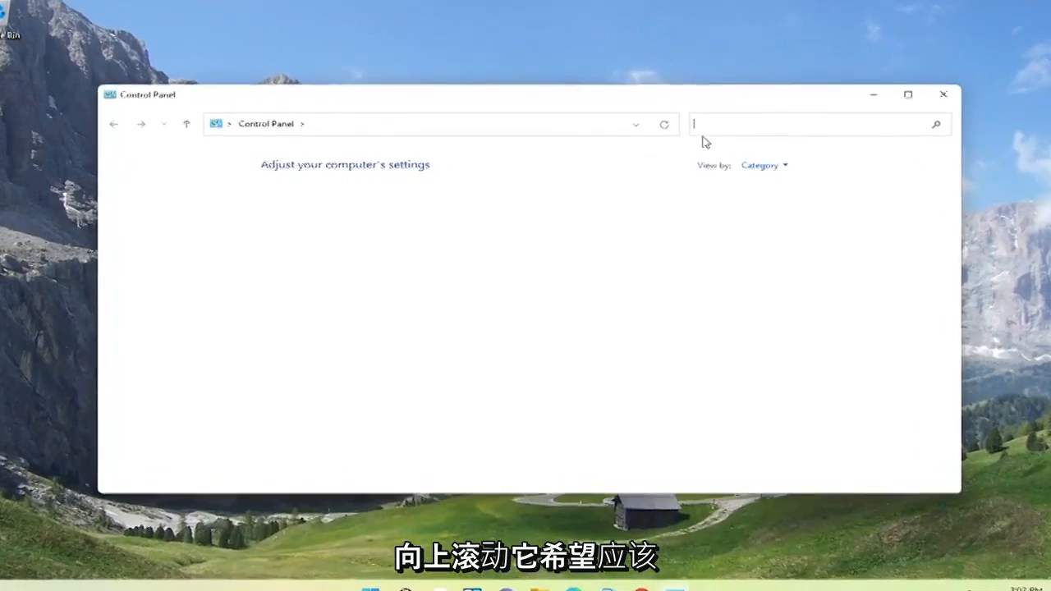
{"action": "left_click", "coordinate": [785, 162]}
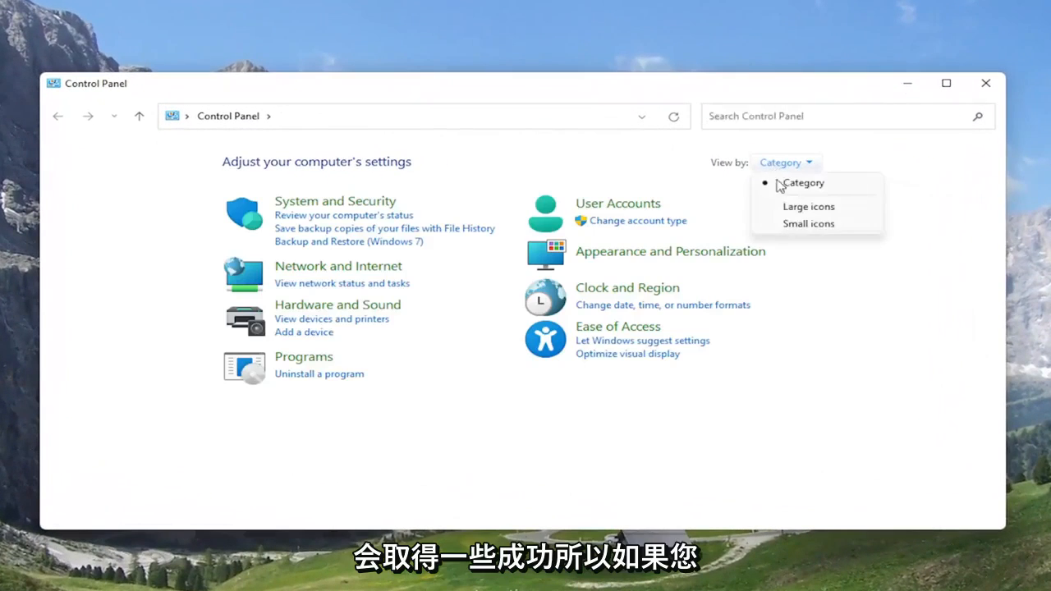
{"action": "left_click", "coordinate": [808, 206]}
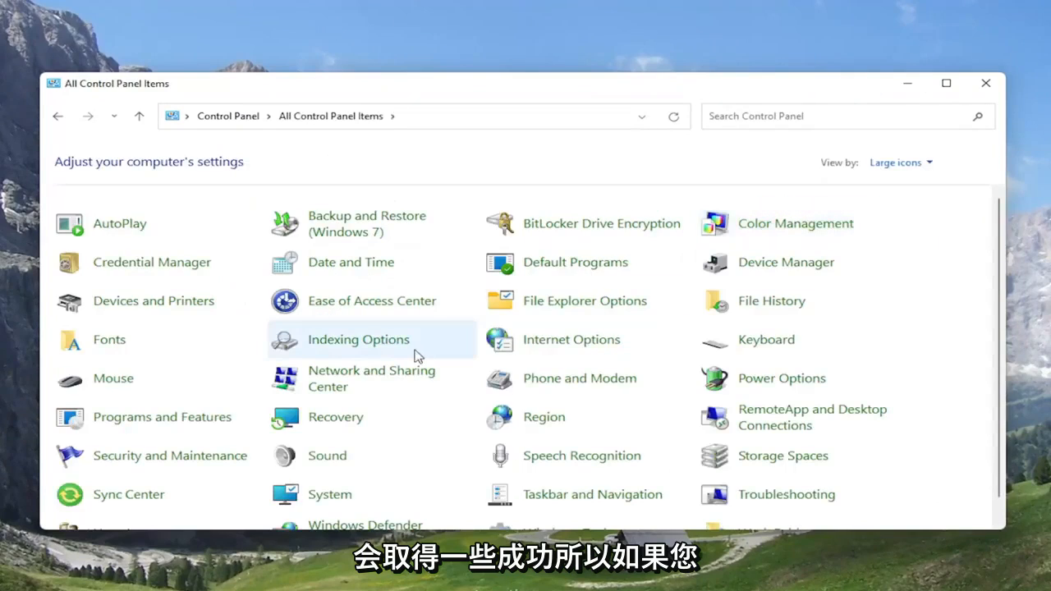
{"action": "mouse_move", "coordinate": [327, 455]}
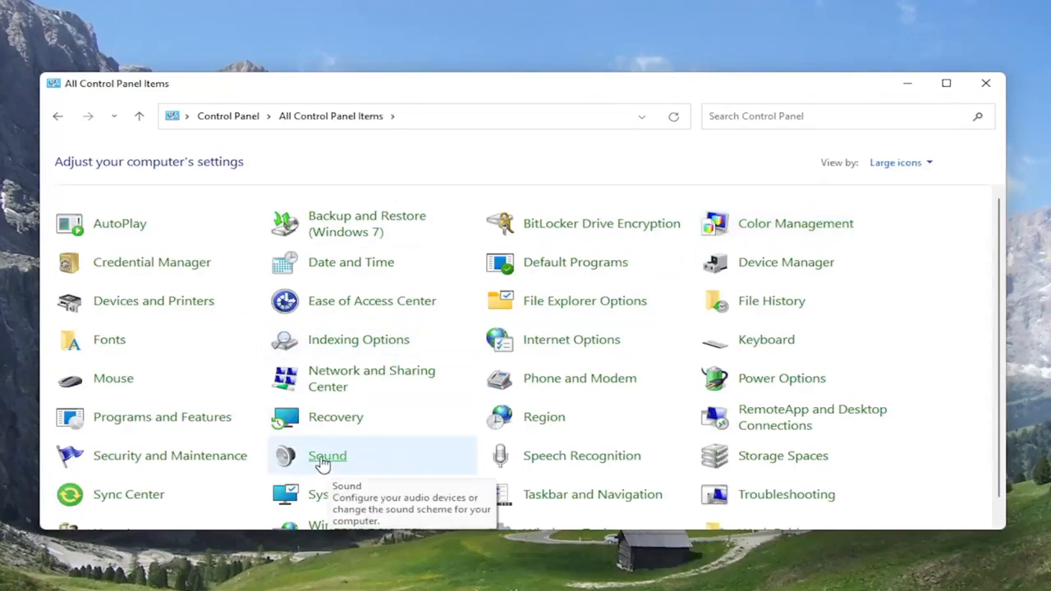
- Open the Sound dialog's Playback list, with Speakers as the default device
{"action": "left_click", "coordinate": [327, 456]}
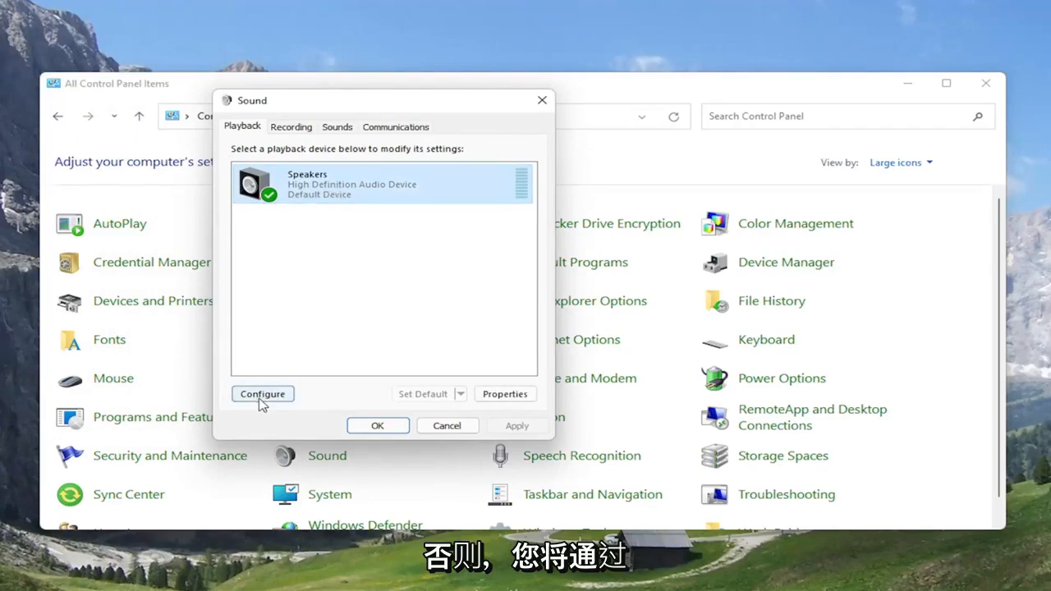
{"action": "left_click", "coordinate": [263, 395]}
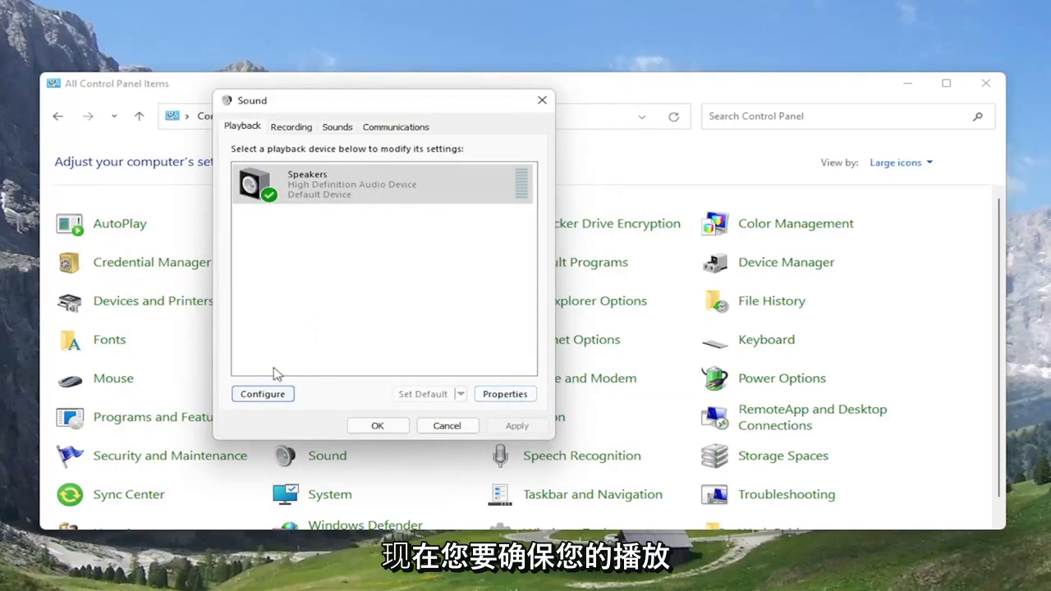
{"action": "mouse_move", "coordinate": [247, 244]}
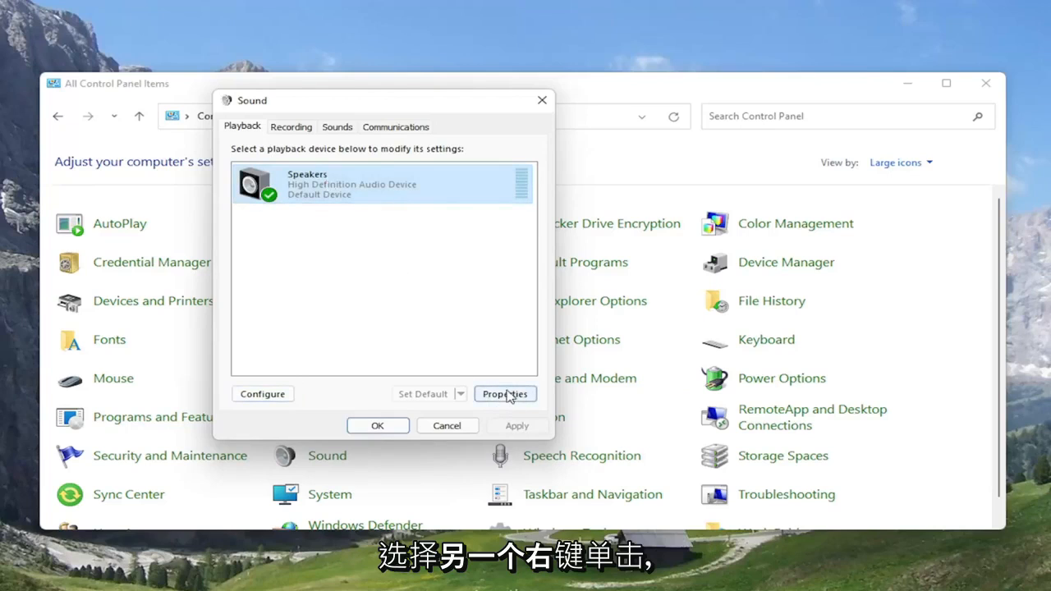
- Open Speakers Properties on the Advanced tab to view default format options
{"action": "left_click", "coordinate": [505, 394]}
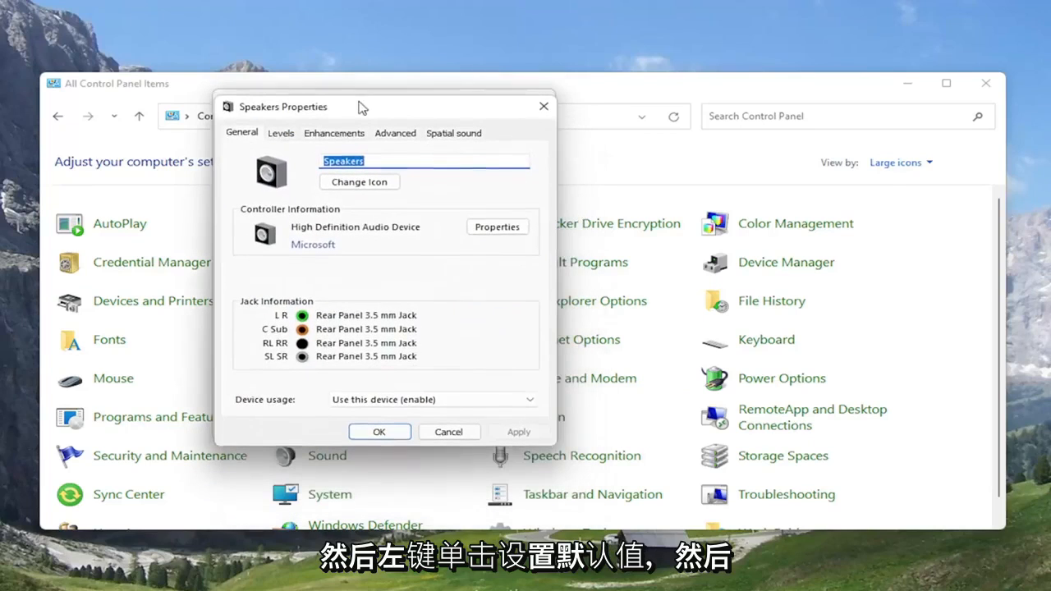
{"action": "left_click", "coordinate": [395, 133]}
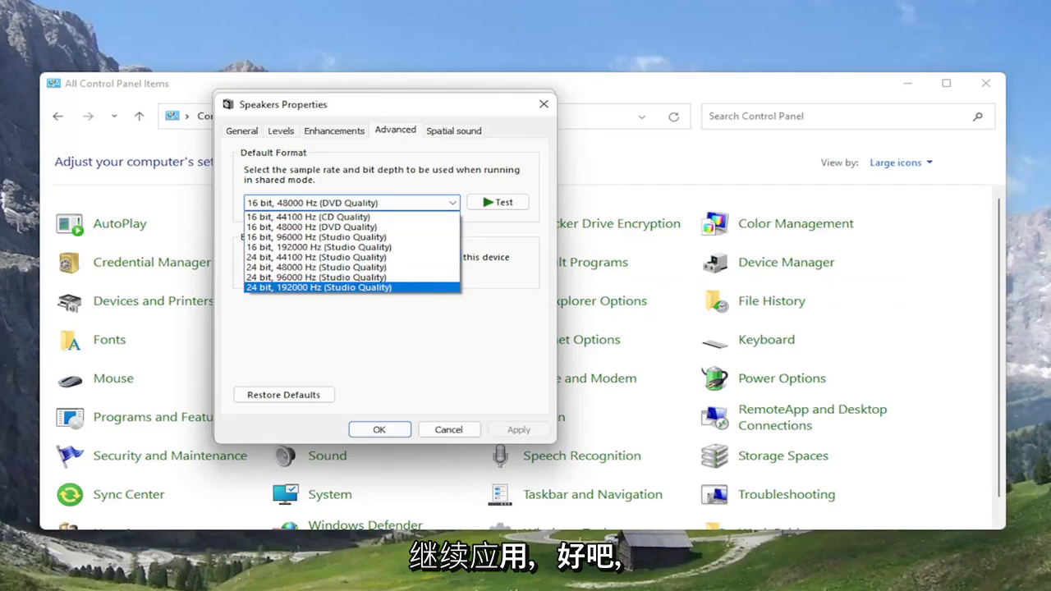
{"action": "mouse_move", "coordinate": [554, 111]}
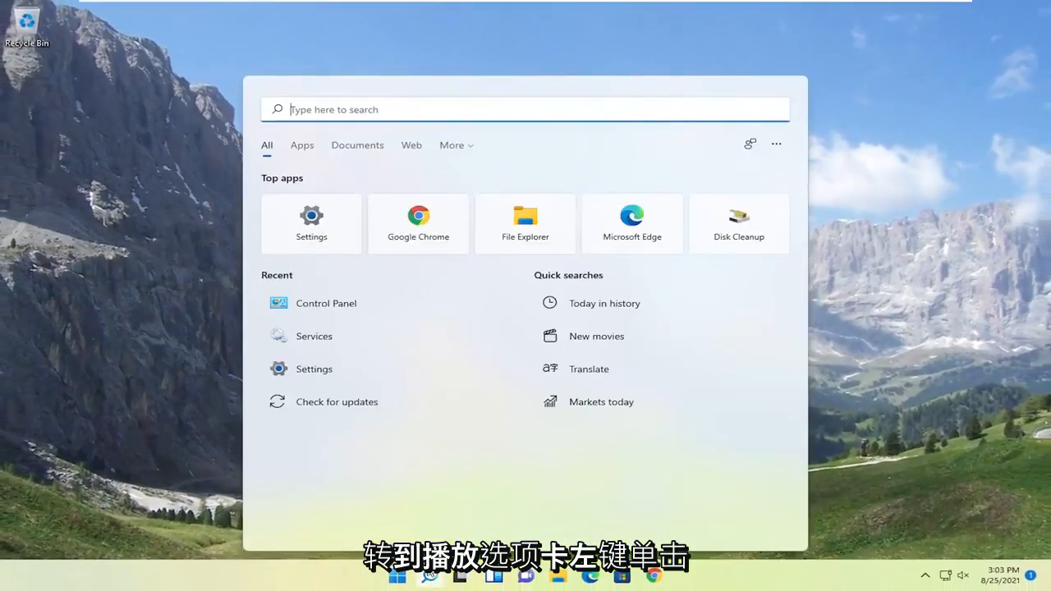
- Search 'troubleshoot settings', open Troubleshoot settings, and show Other troubleshooters
{"action": "type", "text": "troubleshoot settings"}
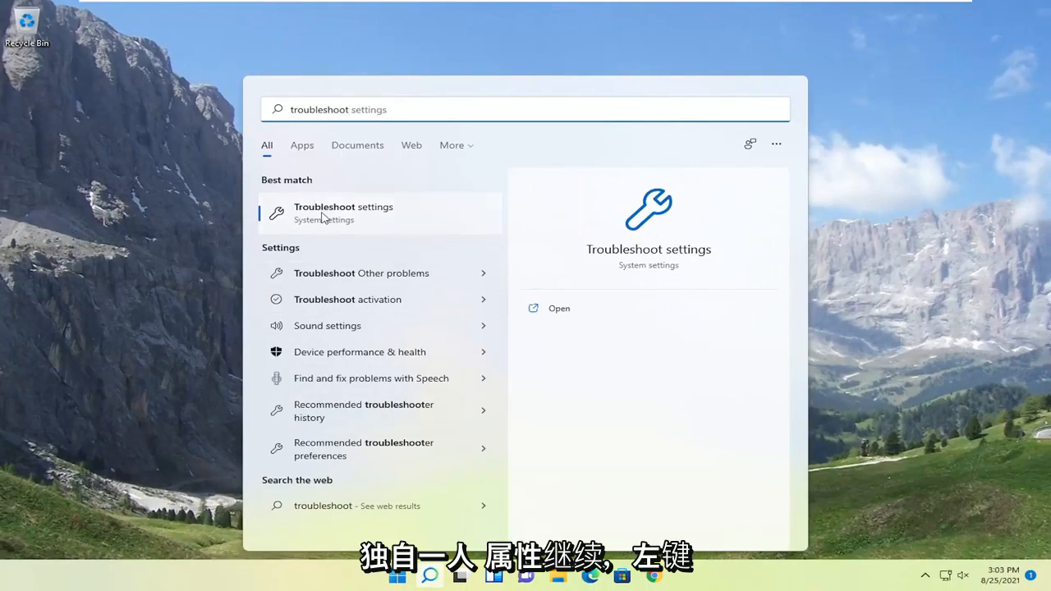
{"action": "left_click", "coordinate": [344, 212]}
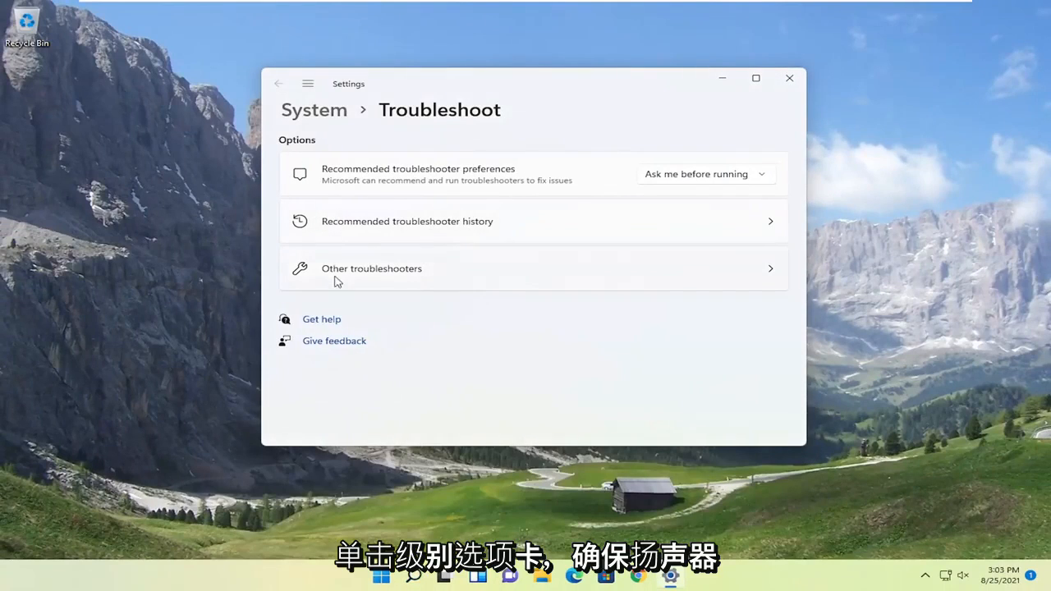
{"action": "left_click", "coordinate": [371, 268]}
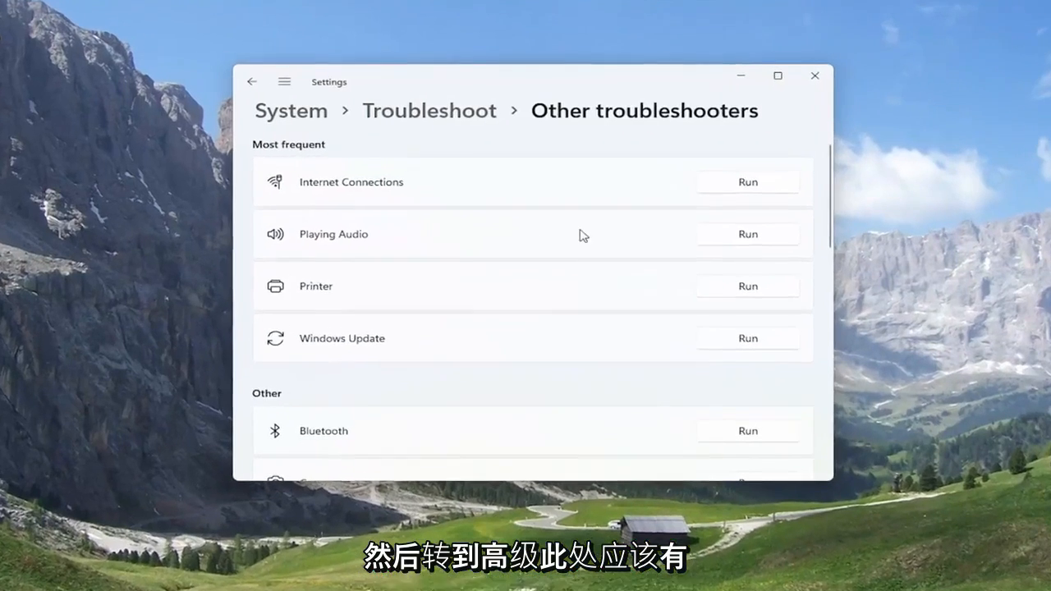
- Run Playing Audio, decline Audio Enhancements, and continue past the low-volume suggestion
{"action": "left_click", "coordinate": [747, 234]}
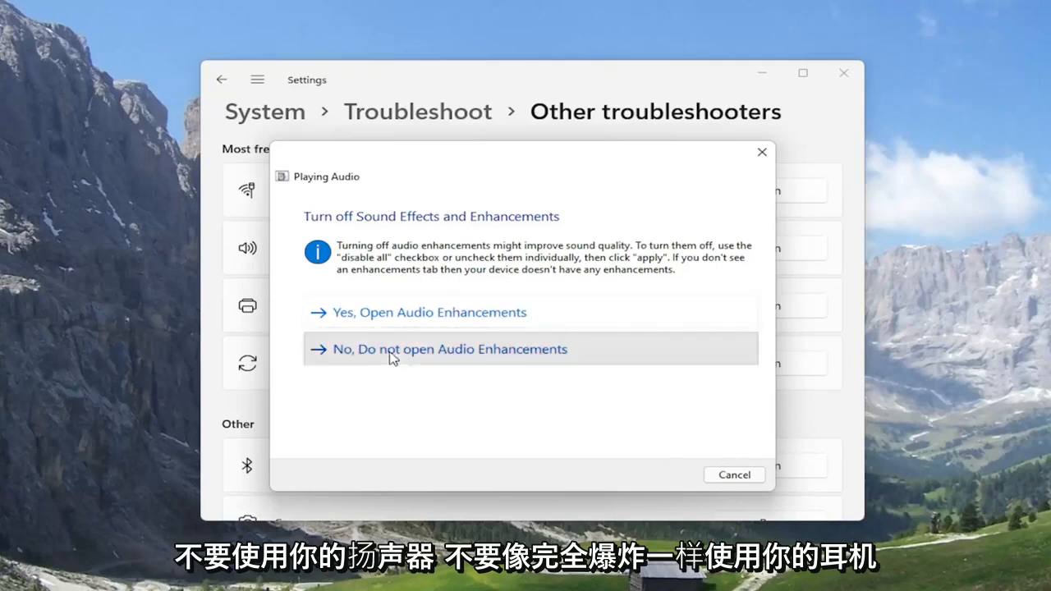
{"action": "left_click", "coordinate": [450, 349]}
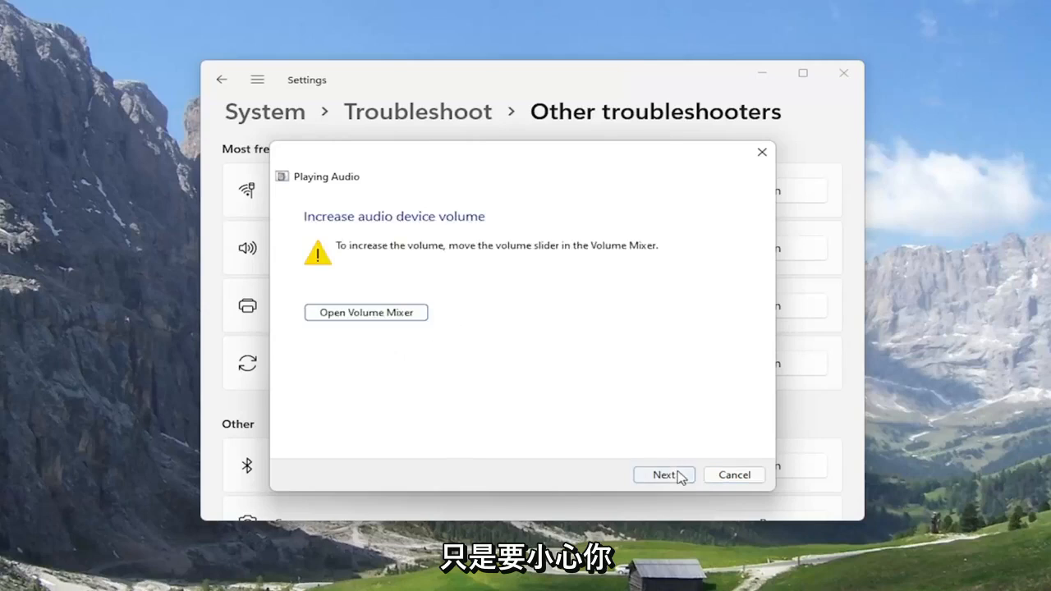
{"action": "left_click", "coordinate": [664, 475]}
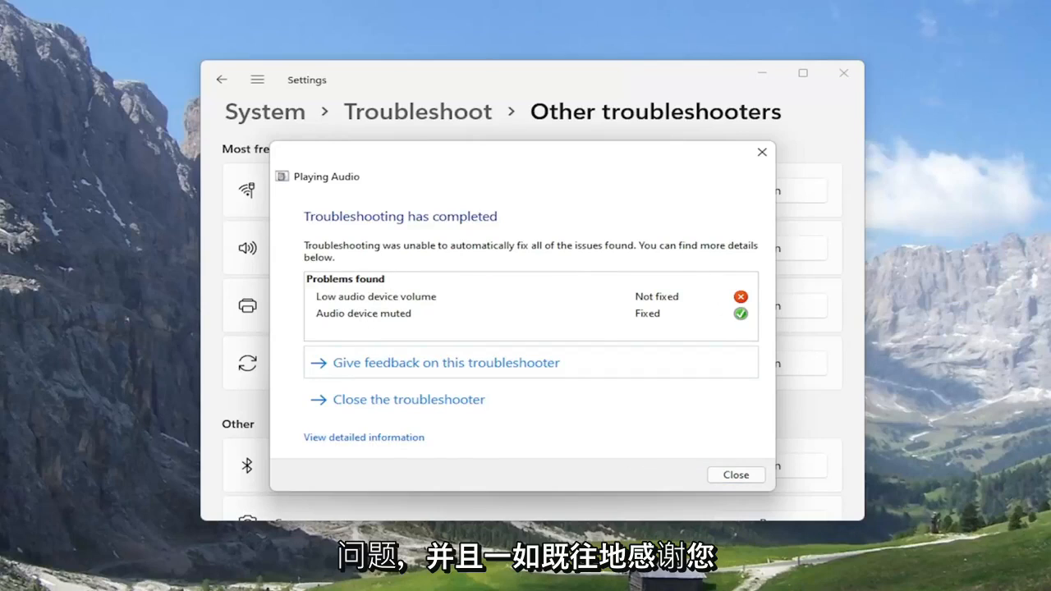
{"action": "mouse_move", "coordinate": [643, 320]}
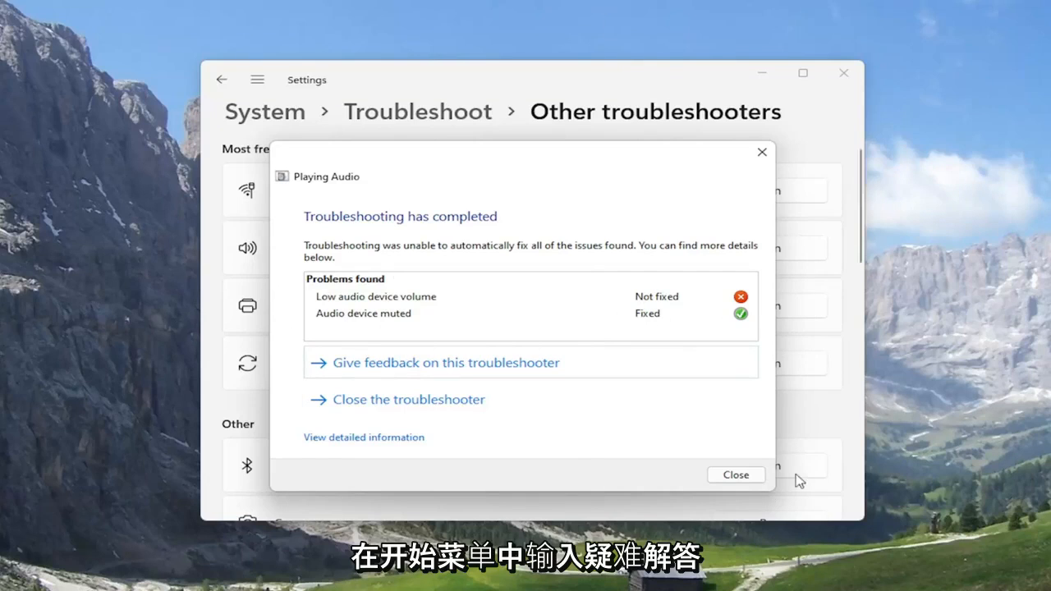
- Close the finished Playing Audio troubleshooter after reviewing the problems found
{"action": "left_click", "coordinate": [735, 474]}
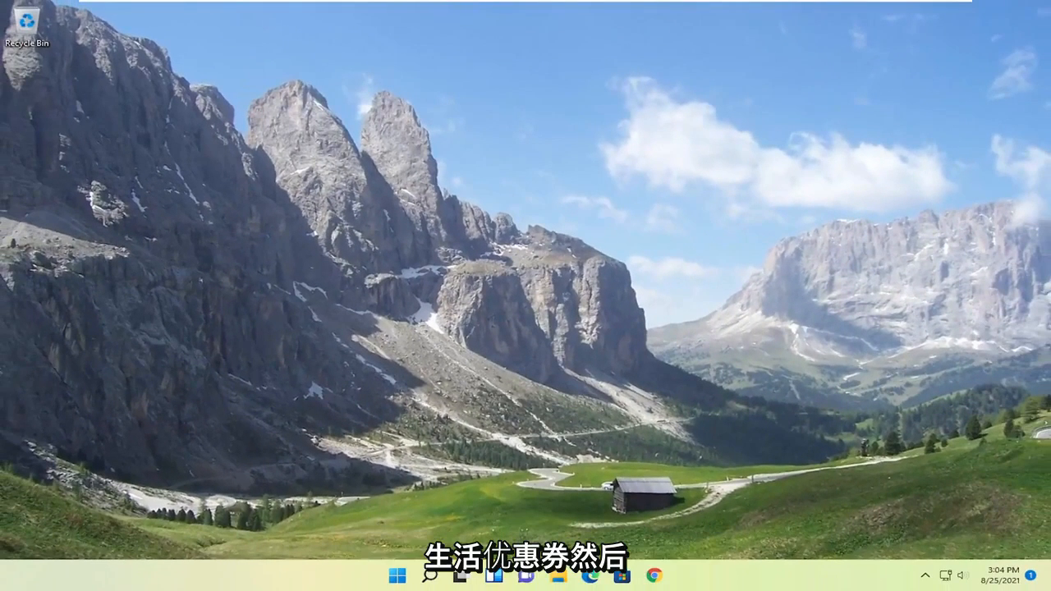